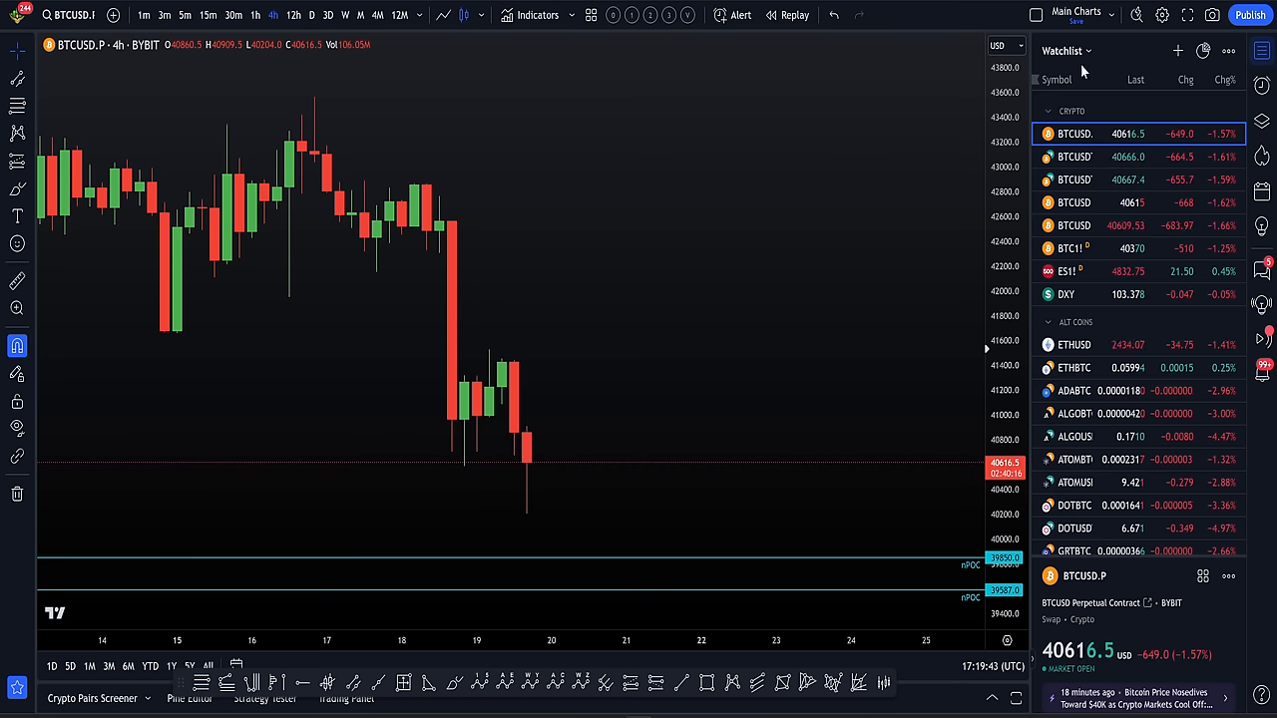
{"action": "mouse_move", "coordinate": [545, 348]}
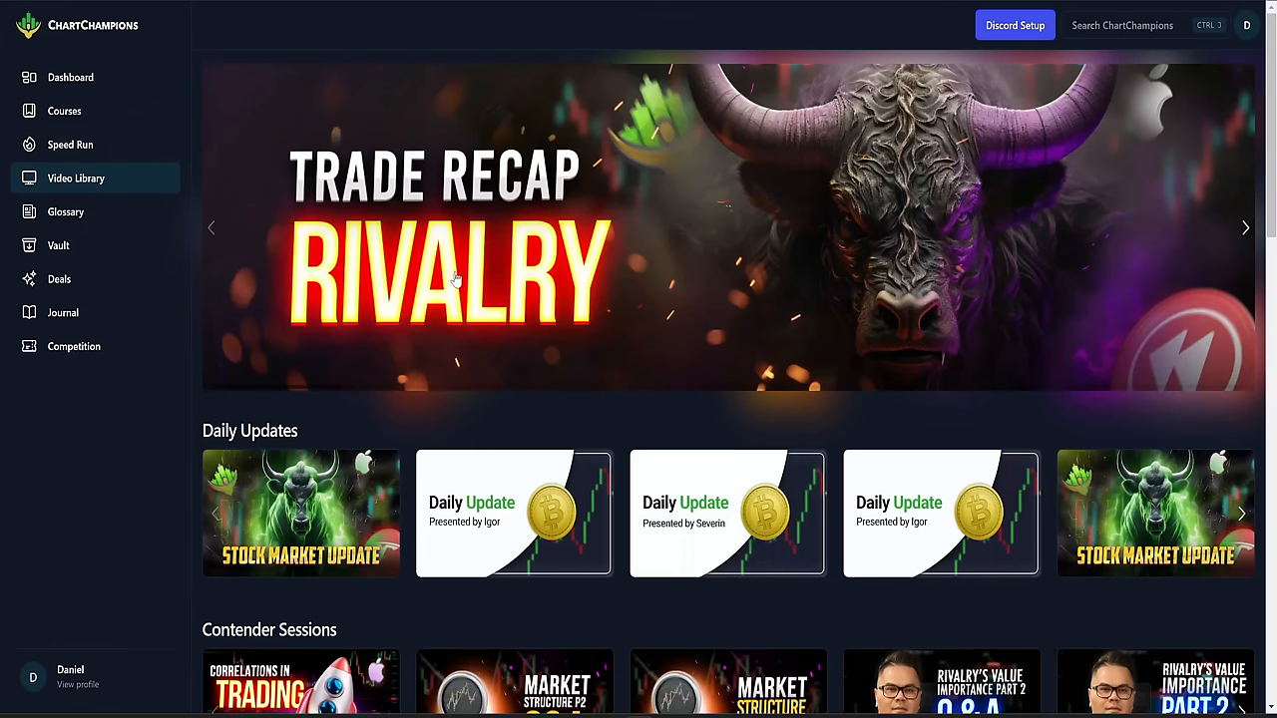
{"action": "mouse_move", "coordinate": [670, 272]}
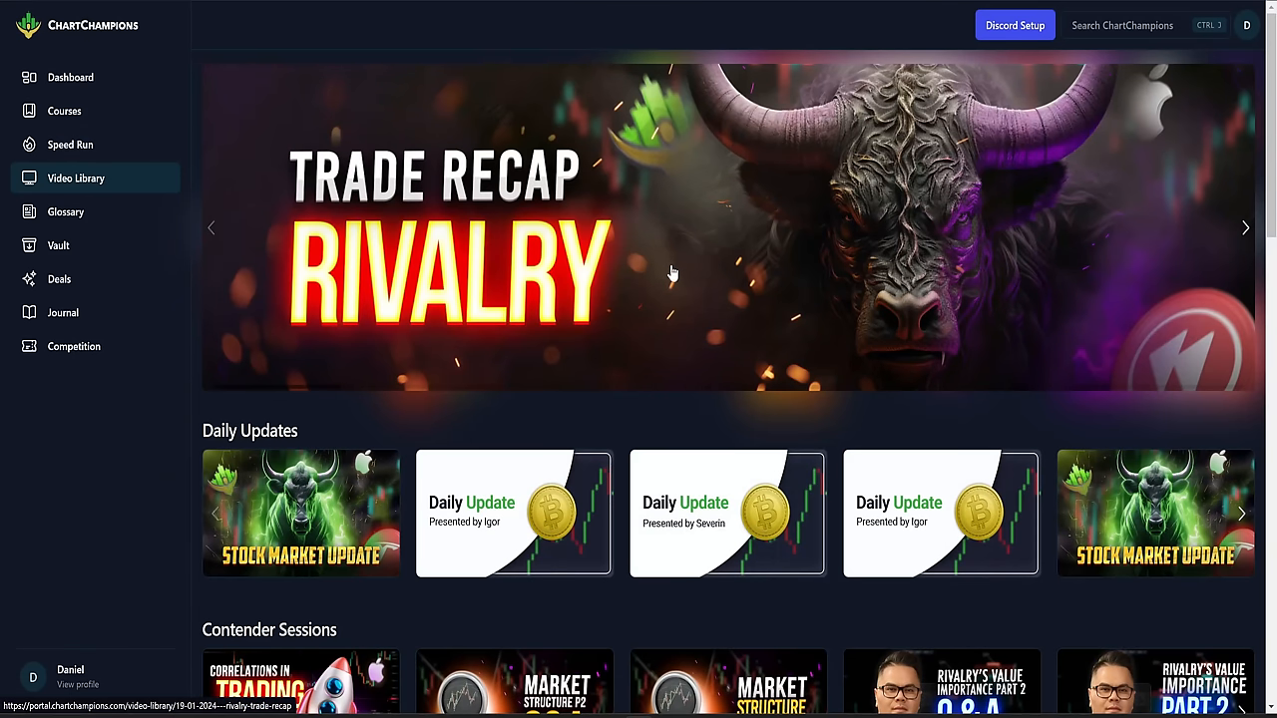
{"action": "mouse_move", "coordinate": [645, 305]}
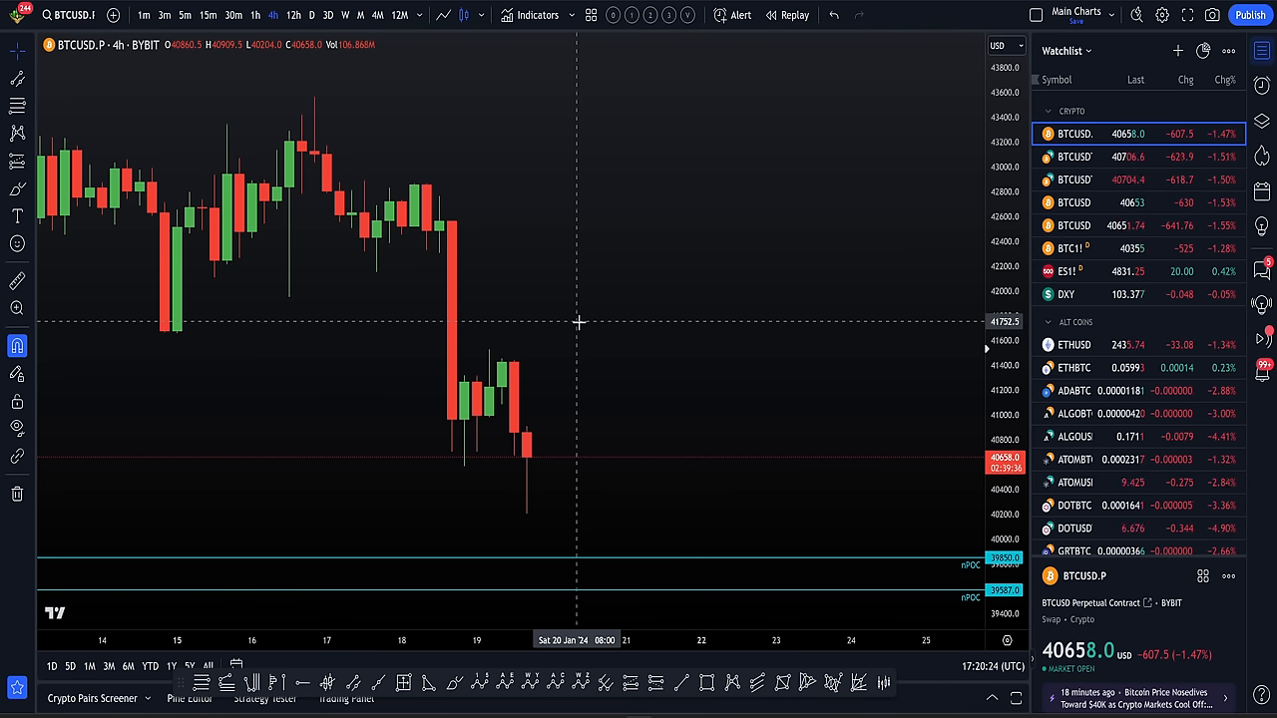
{"action": "mouse_move", "coordinate": [631, 245]}
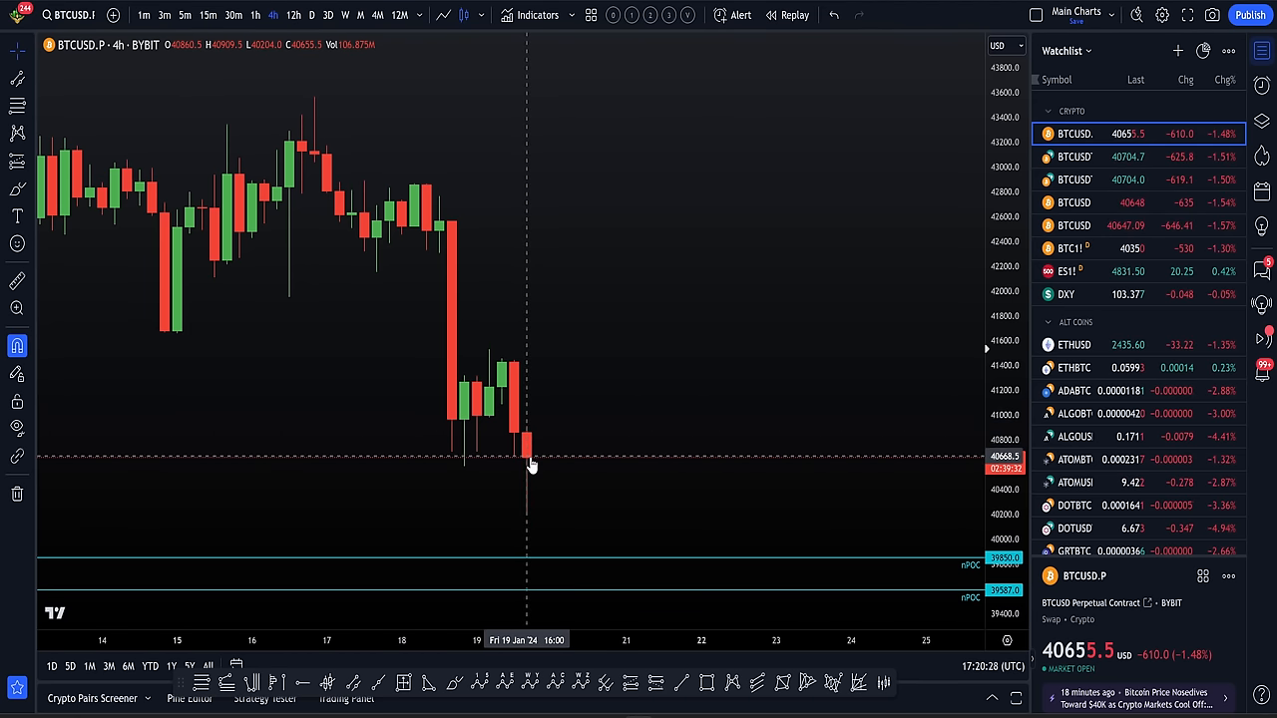
{"action": "mouse_move", "coordinate": [537, 447]}
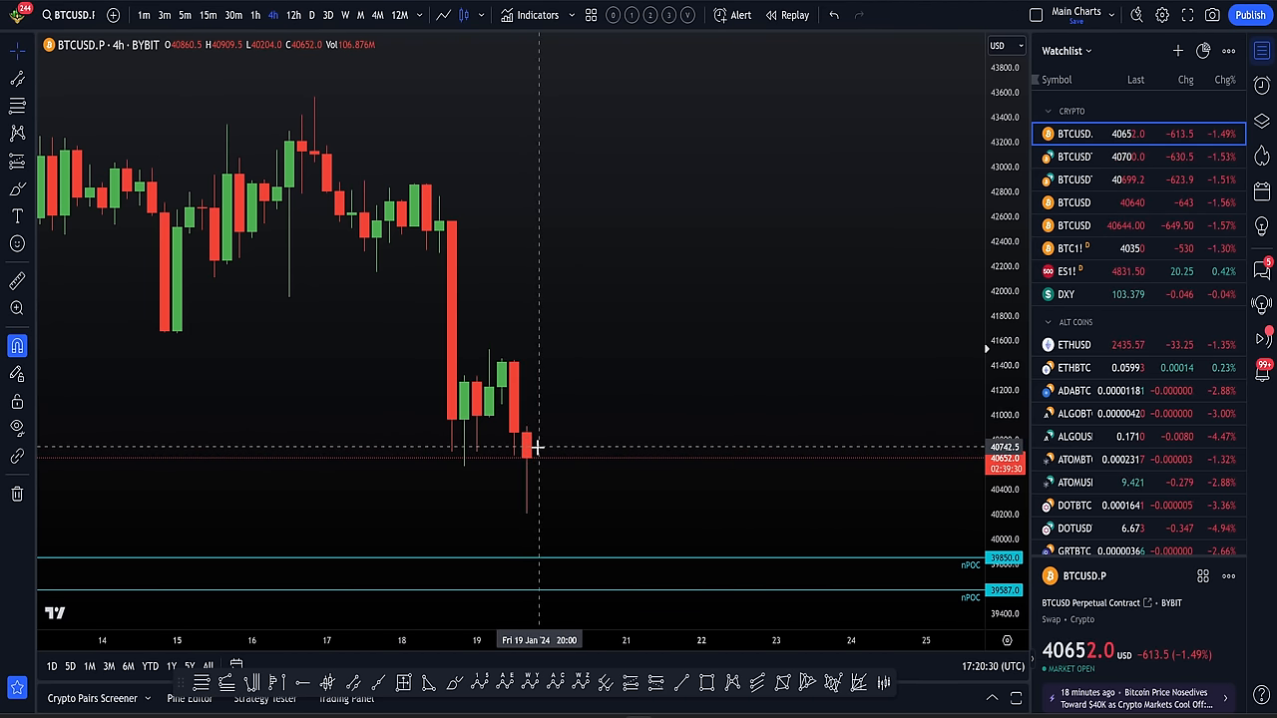
{"action": "mouse_move", "coordinate": [715, 279]}
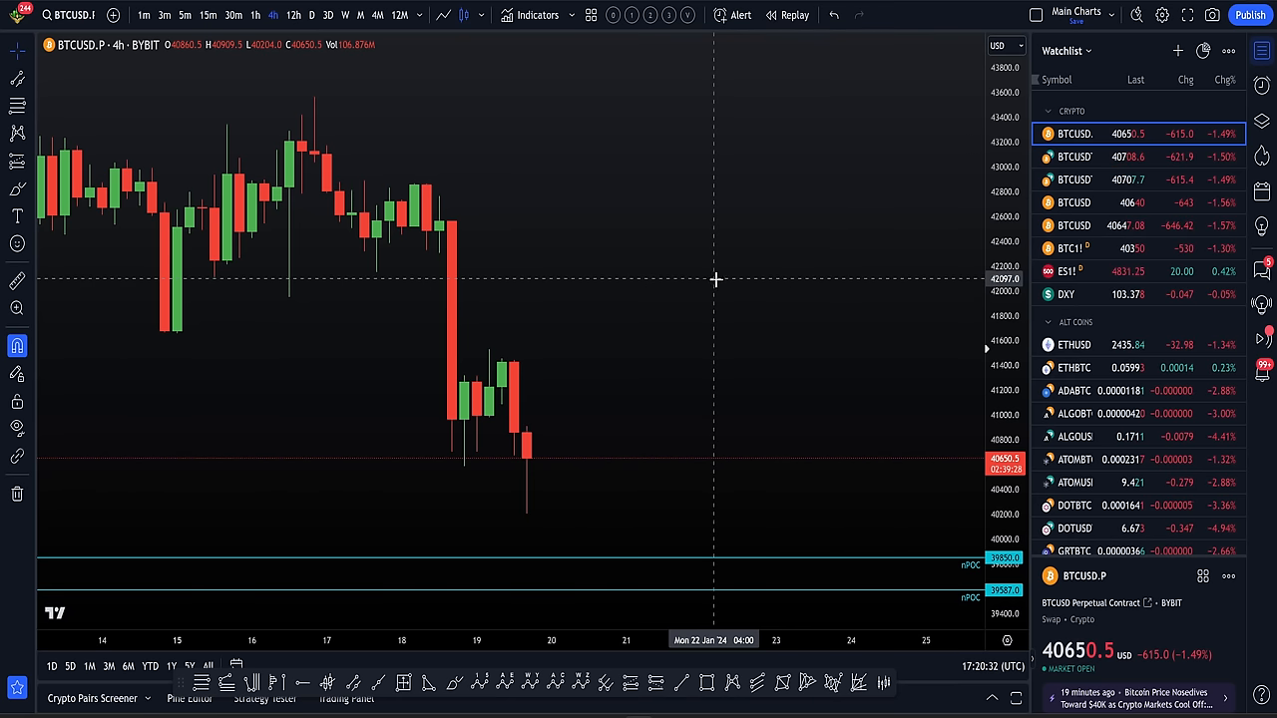
{"action": "mouse_move", "coordinate": [554, 385]}
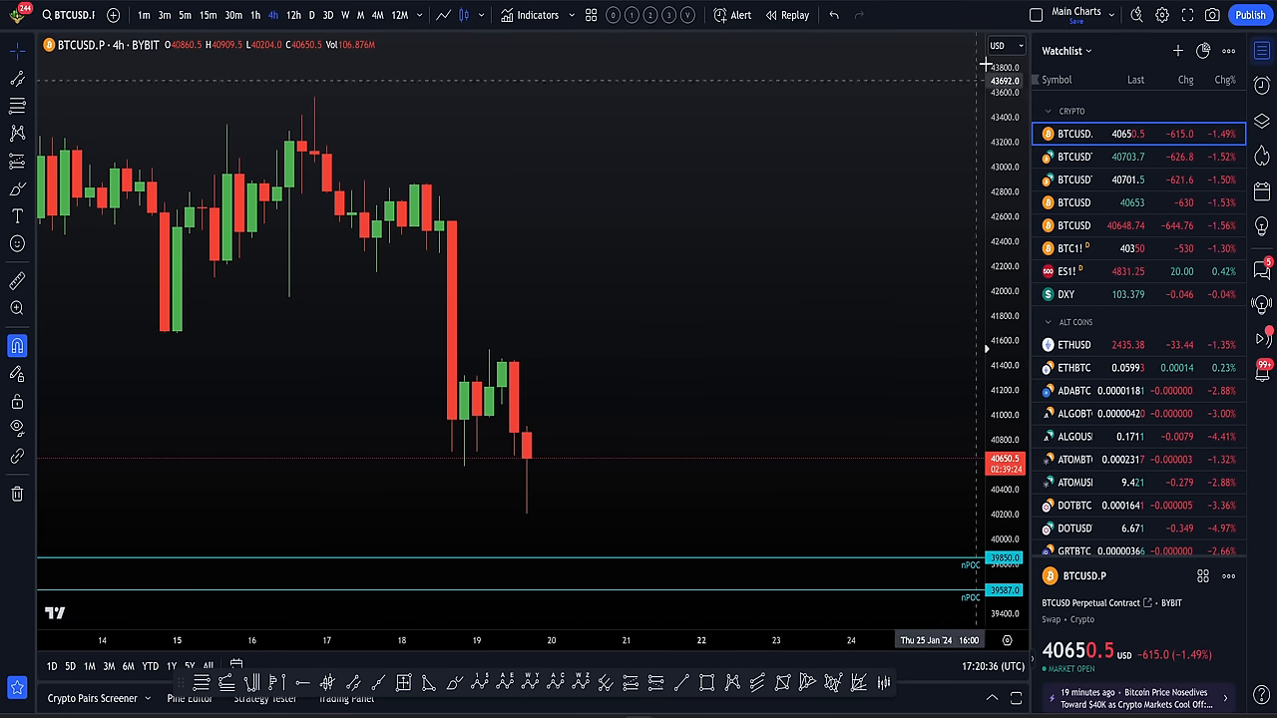
{"action": "mouse_move", "coordinate": [771, 270]}
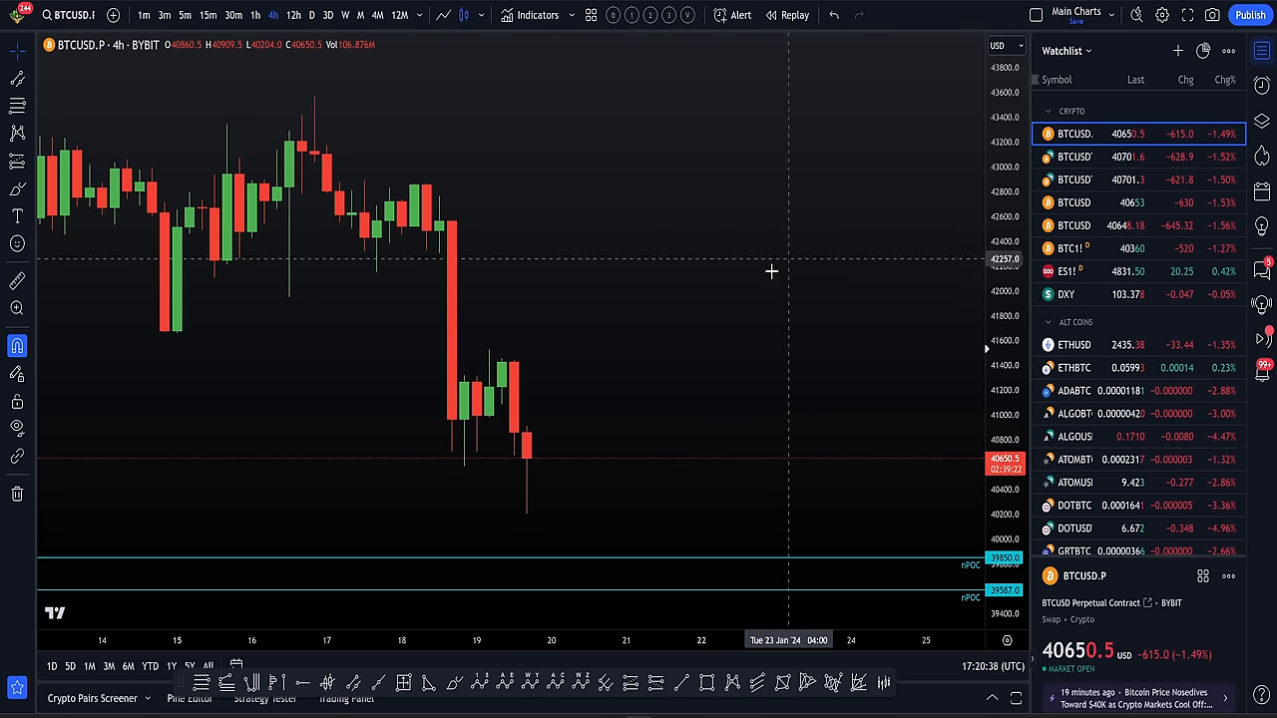
{"action": "mouse_move", "coordinate": [792, 308]}
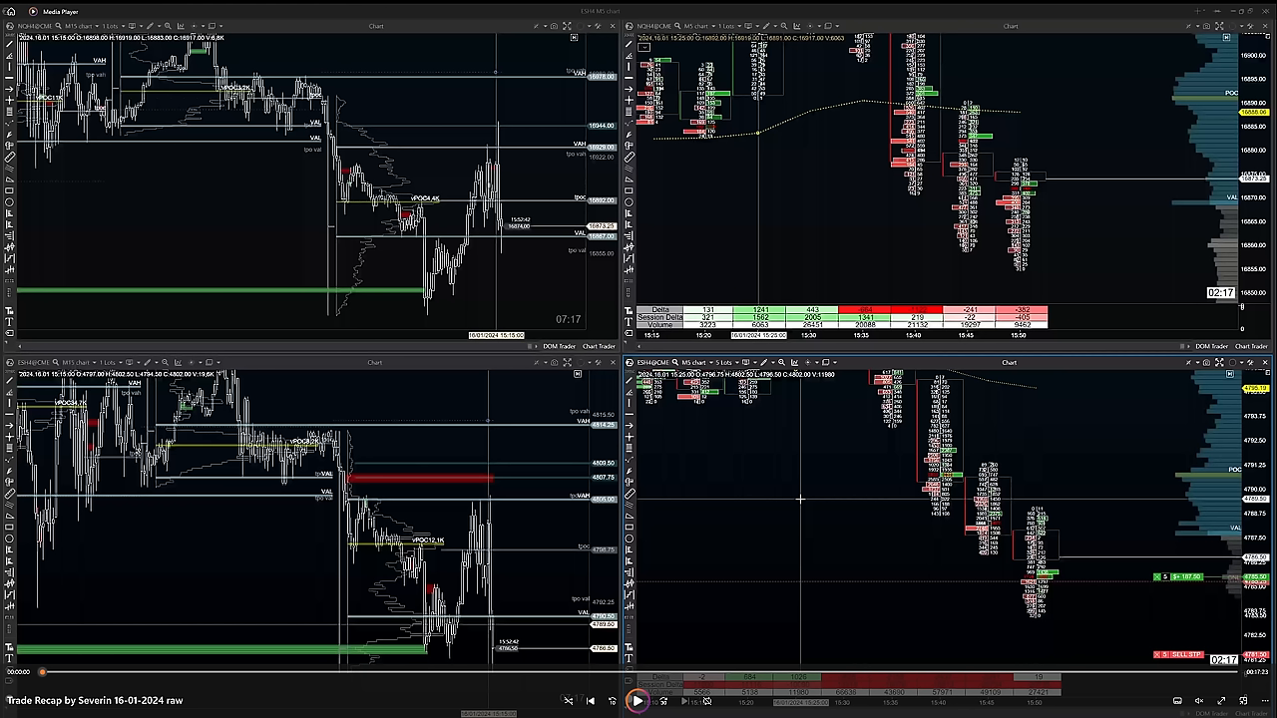
{"action": "left_click", "coordinate": [635, 700]}
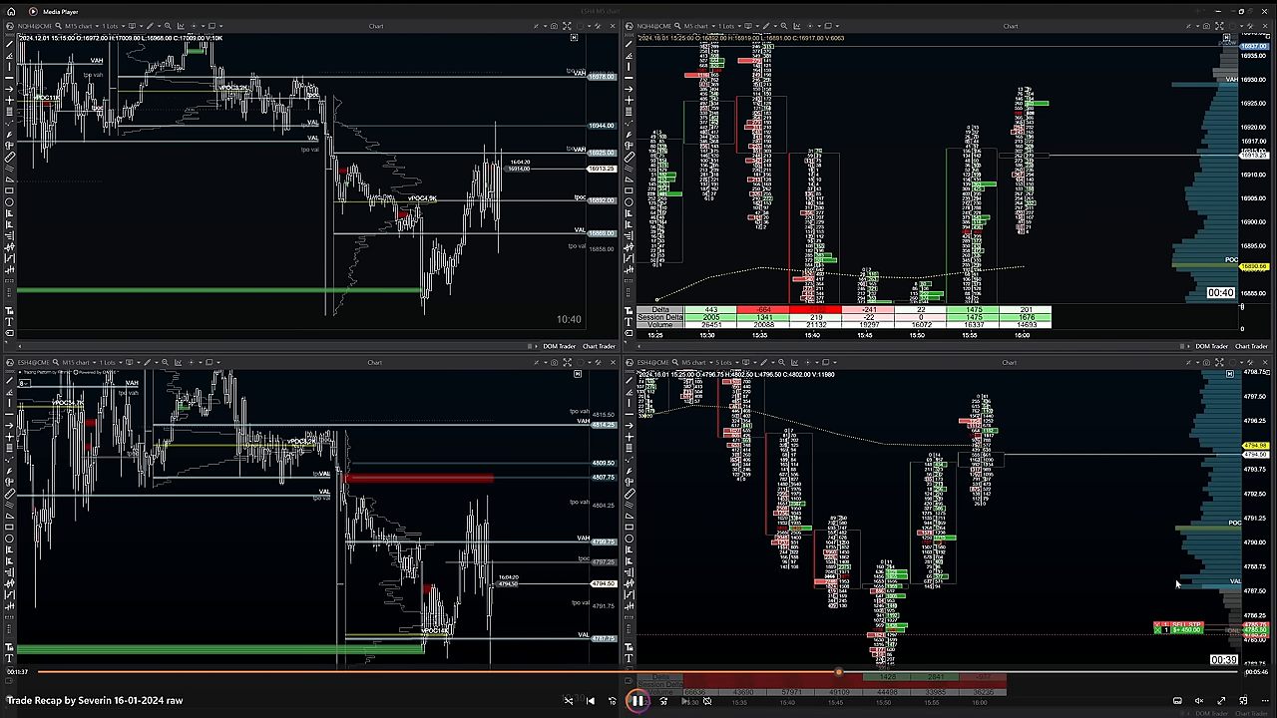
{"action": "mouse_move", "coordinate": [1095, 554]}
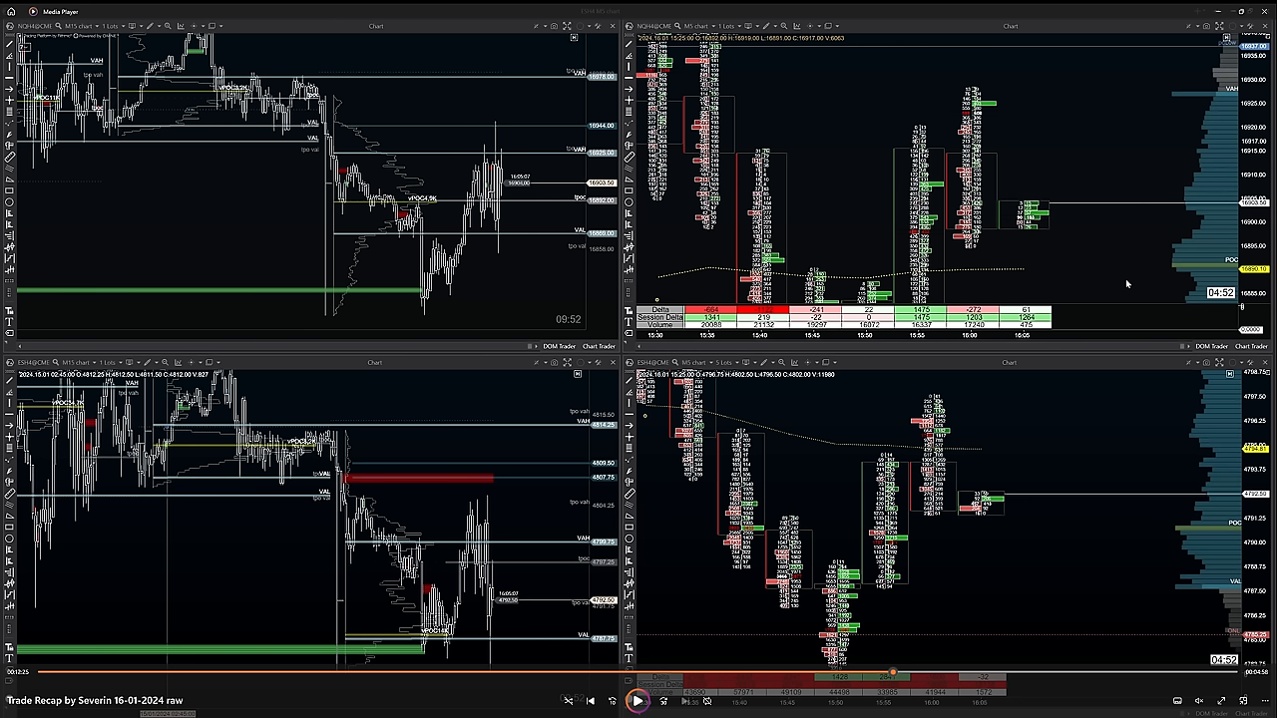
{"action": "mouse_move", "coordinate": [995, 503]}
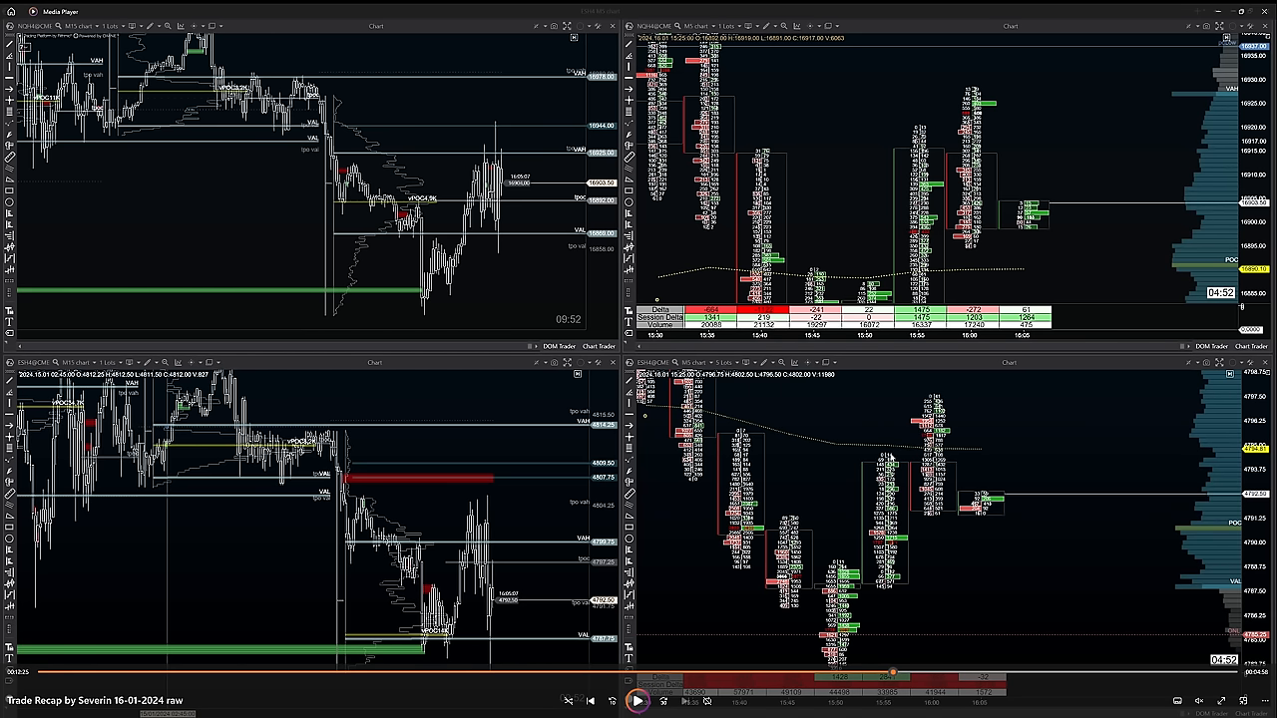
{"action": "mouse_move", "coordinate": [922, 515]}
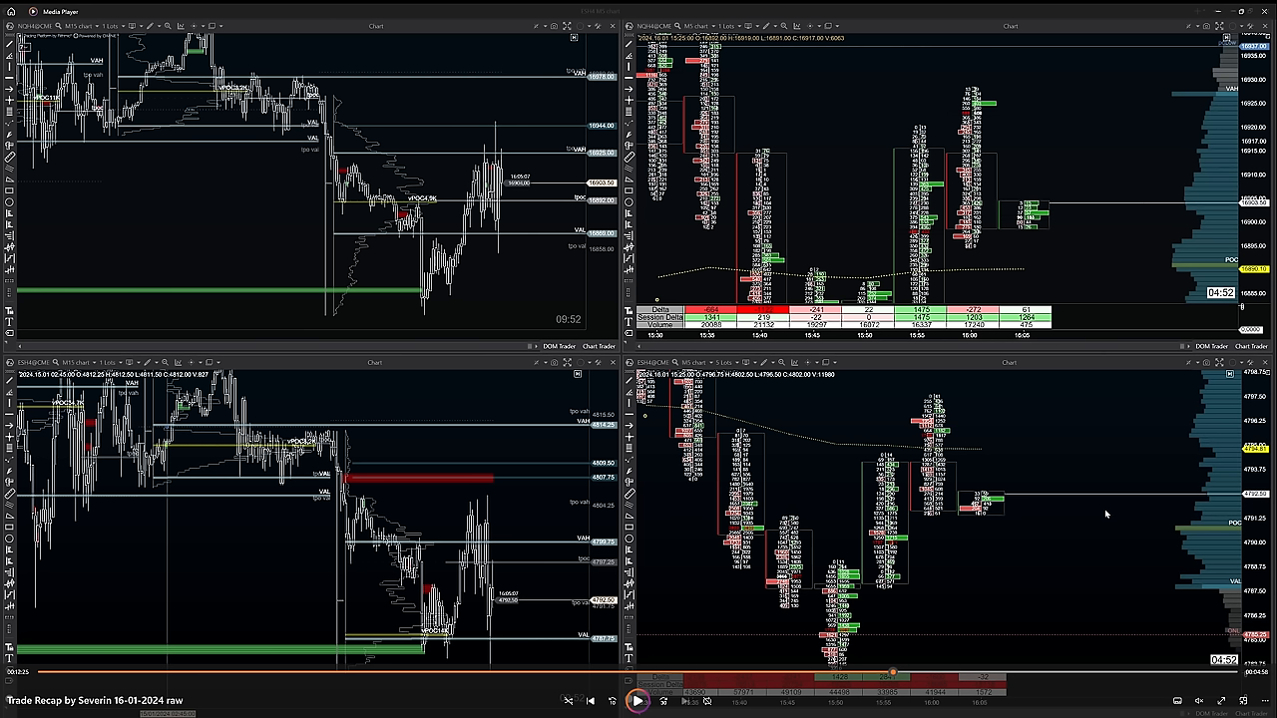
{"action": "mouse_move", "coordinate": [978, 502]}
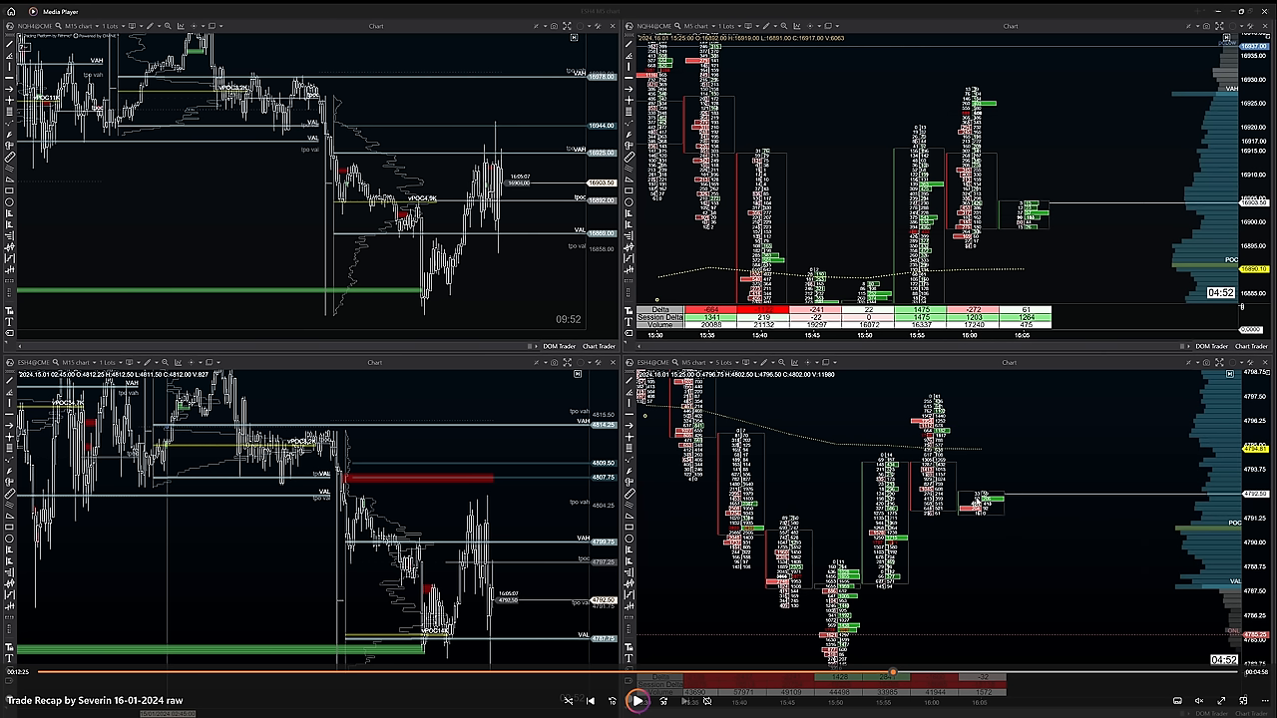
{"action": "mouse_move", "coordinate": [983, 529]}
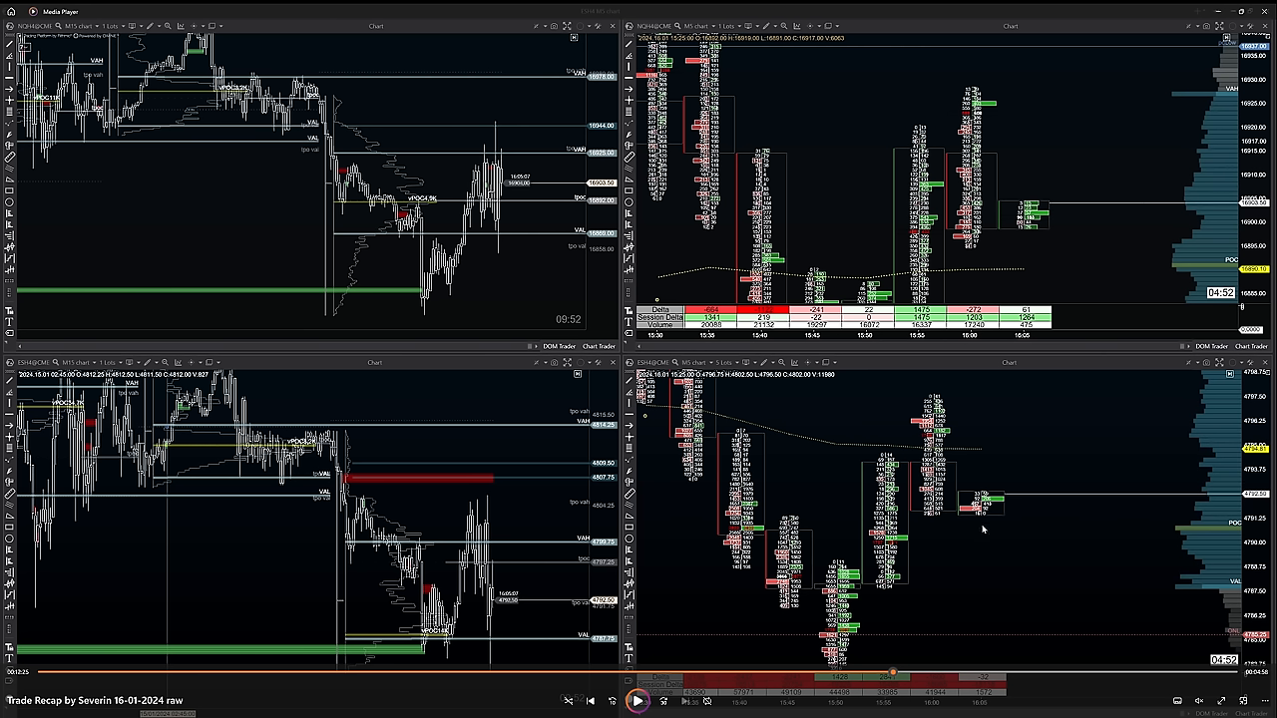
{"action": "mouse_move", "coordinate": [839, 489]}
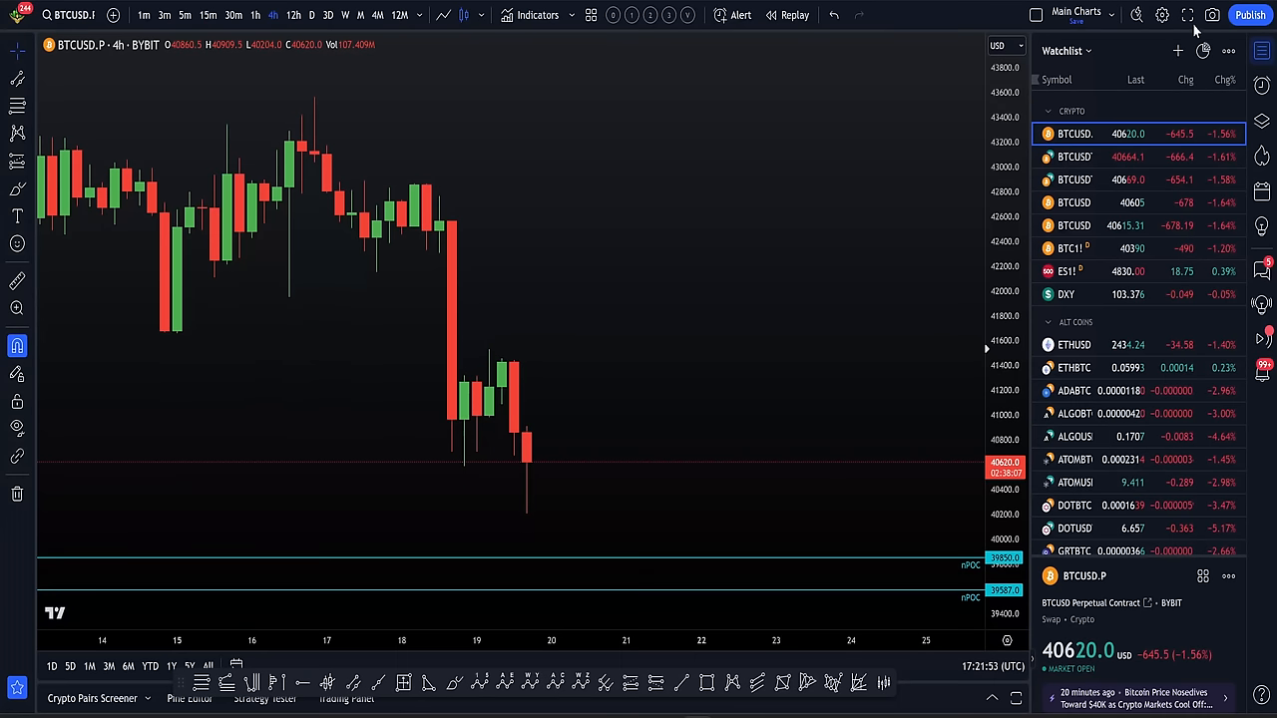
{"action": "mouse_move", "coordinate": [649, 417]}
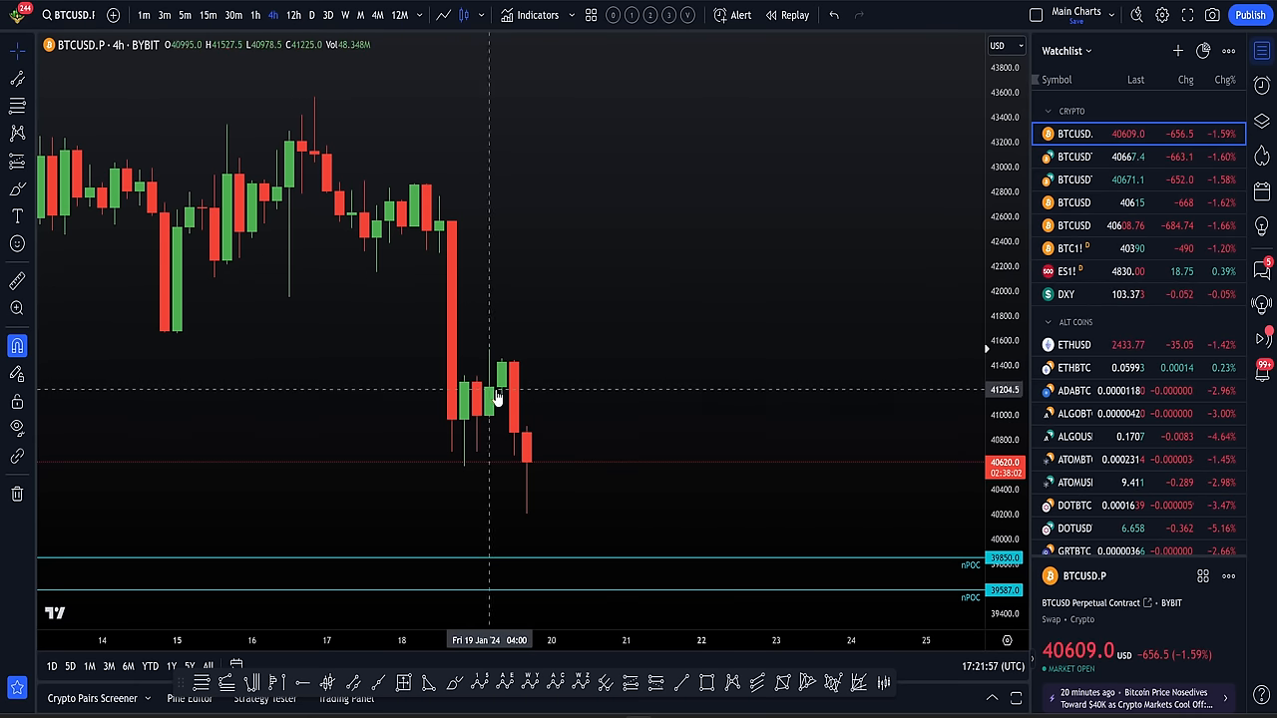
{"action": "mouse_move", "coordinate": [529, 449]}
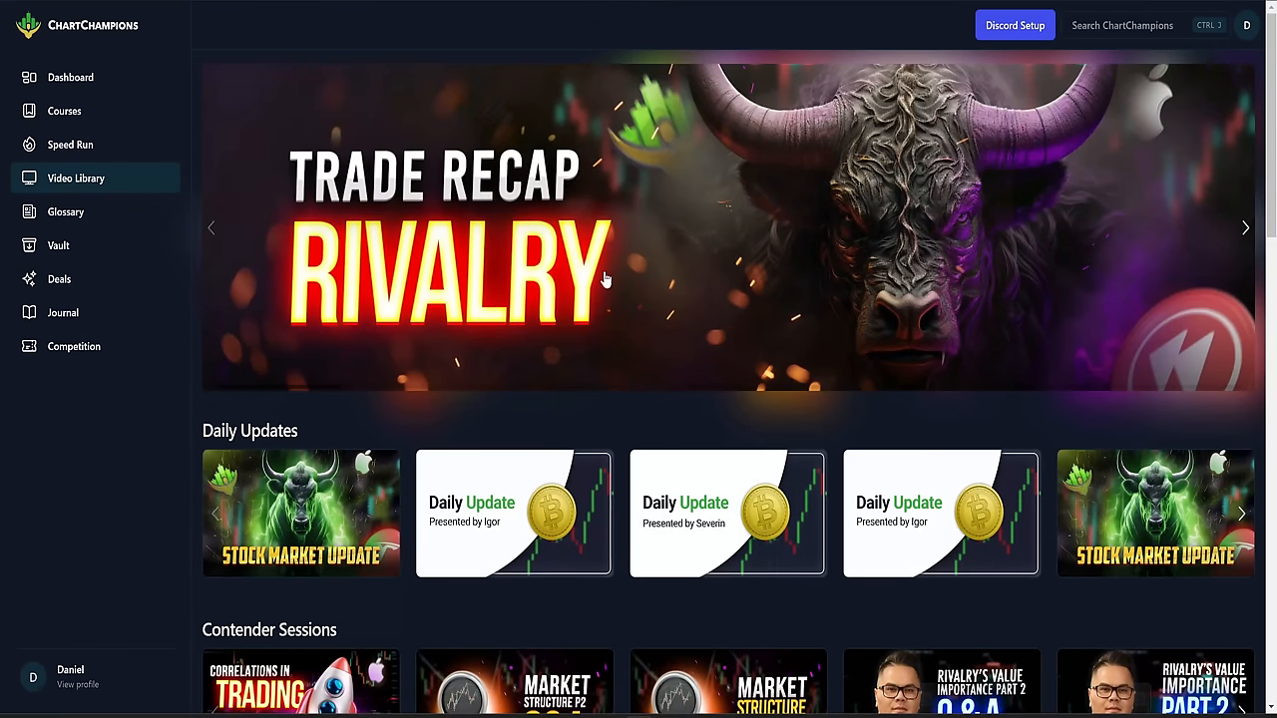
{"action": "mouse_move", "coordinate": [117, 124]}
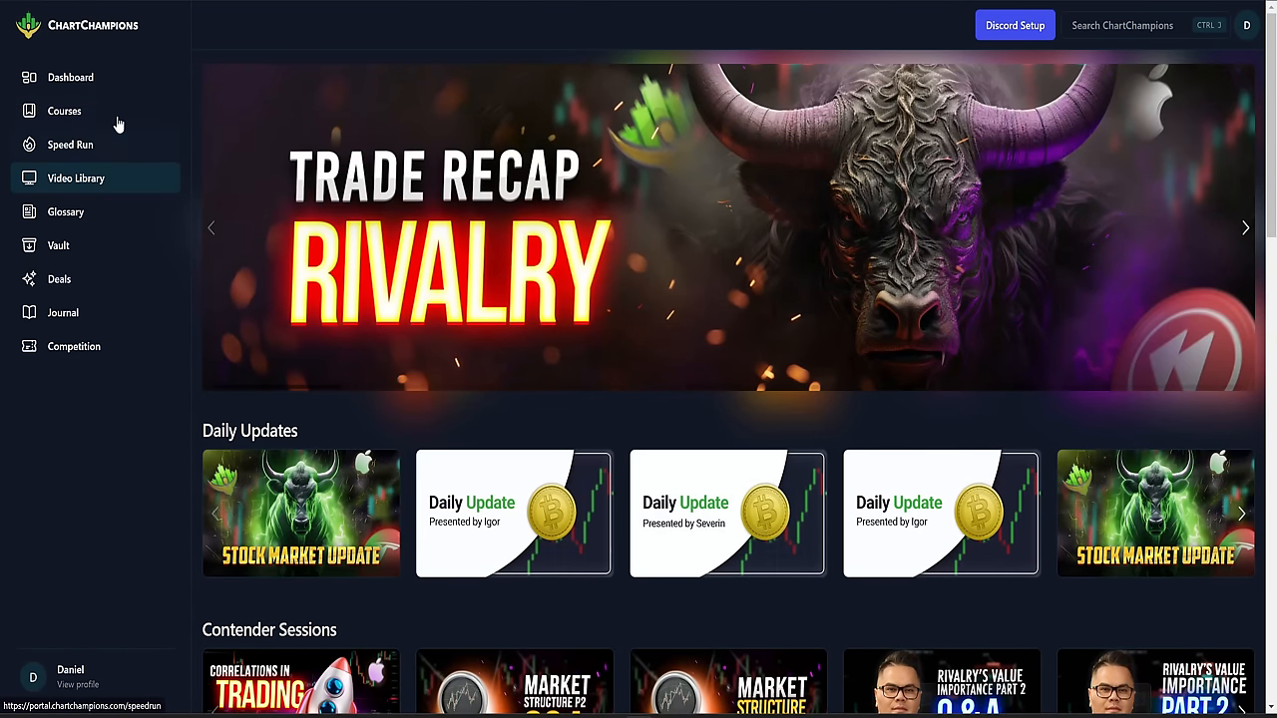
- Scroll the Courses page from Apprentice to Master, then go back to the ChartChampions dashboard
{"action": "left_click", "coordinate": [64, 111]}
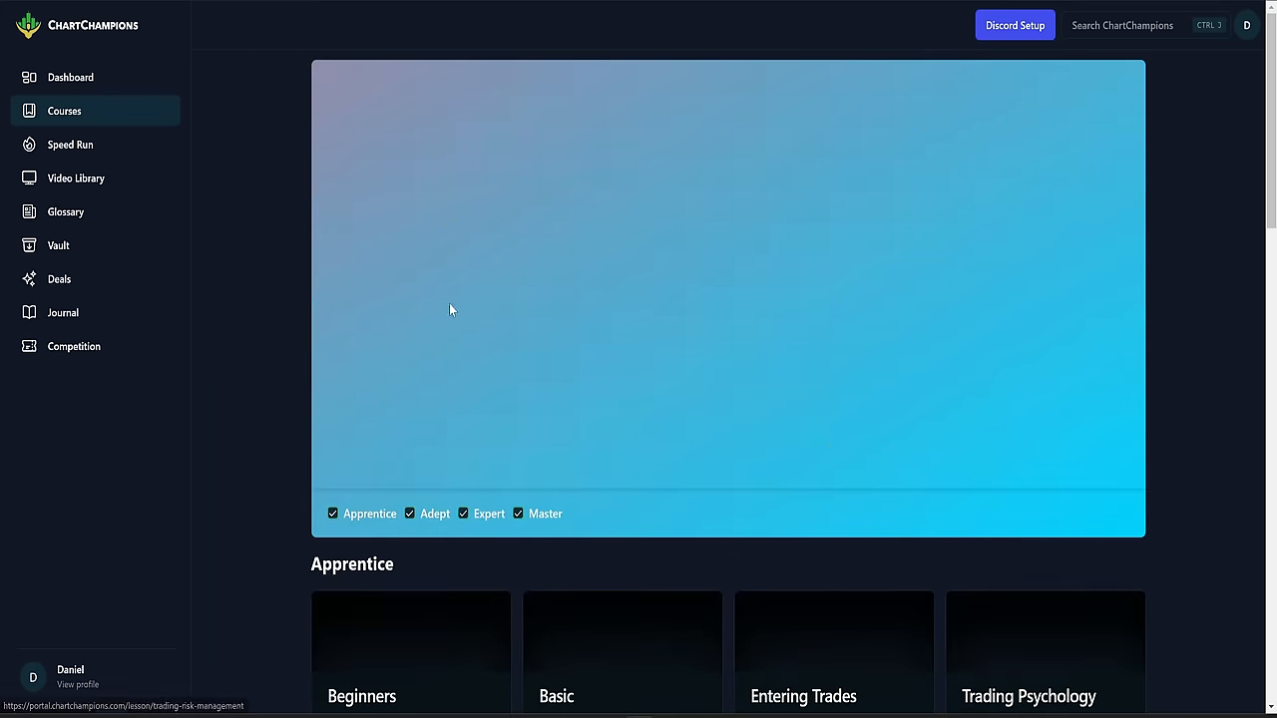
{"action": "scroll", "scroll_direction": "down", "scroll_amount": 3}
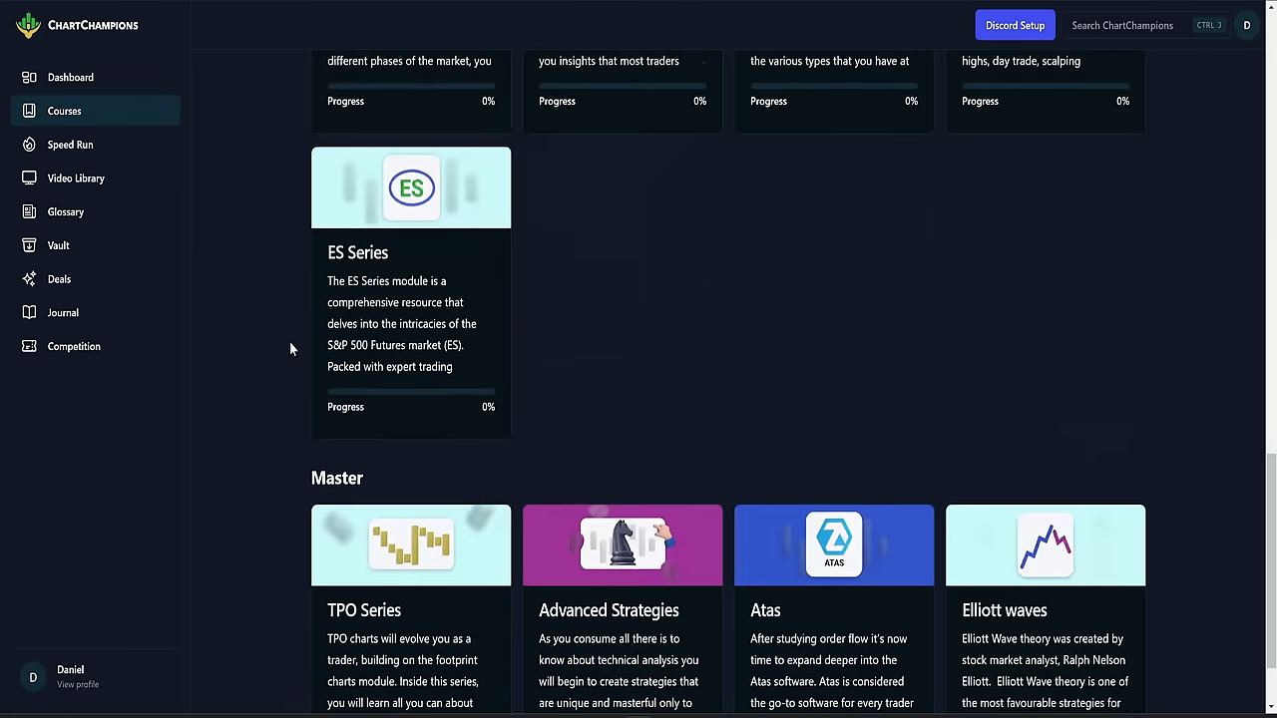
{"action": "scroll", "scroll_direction": "down", "scroll_amount": 3}
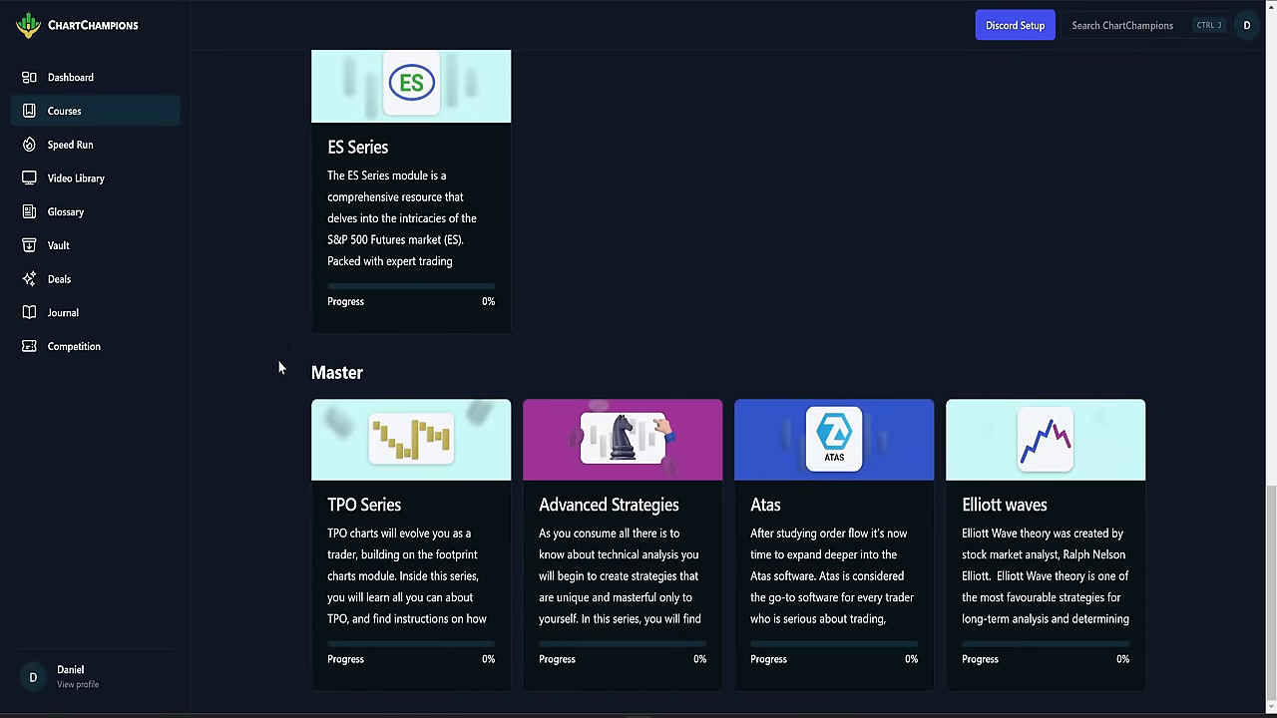
{"action": "scroll", "scroll_direction": "down", "scroll_amount": 3}
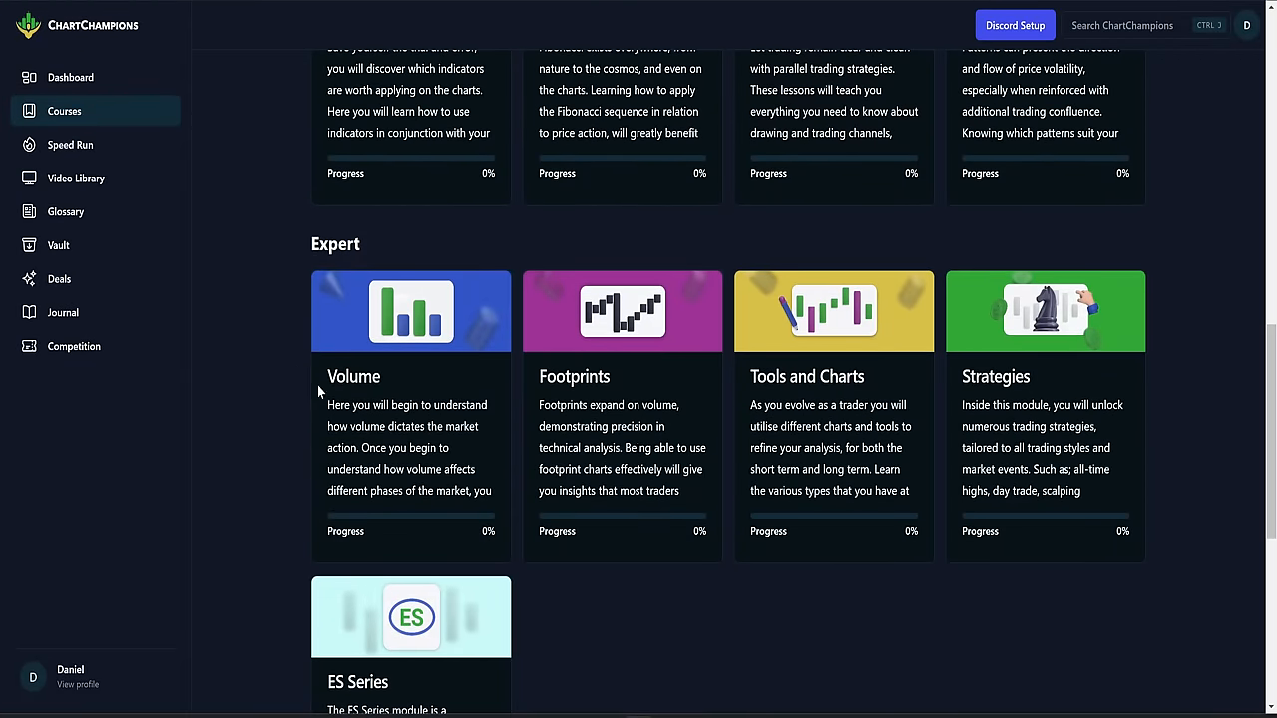
{"action": "left_click", "coordinate": [71, 76]}
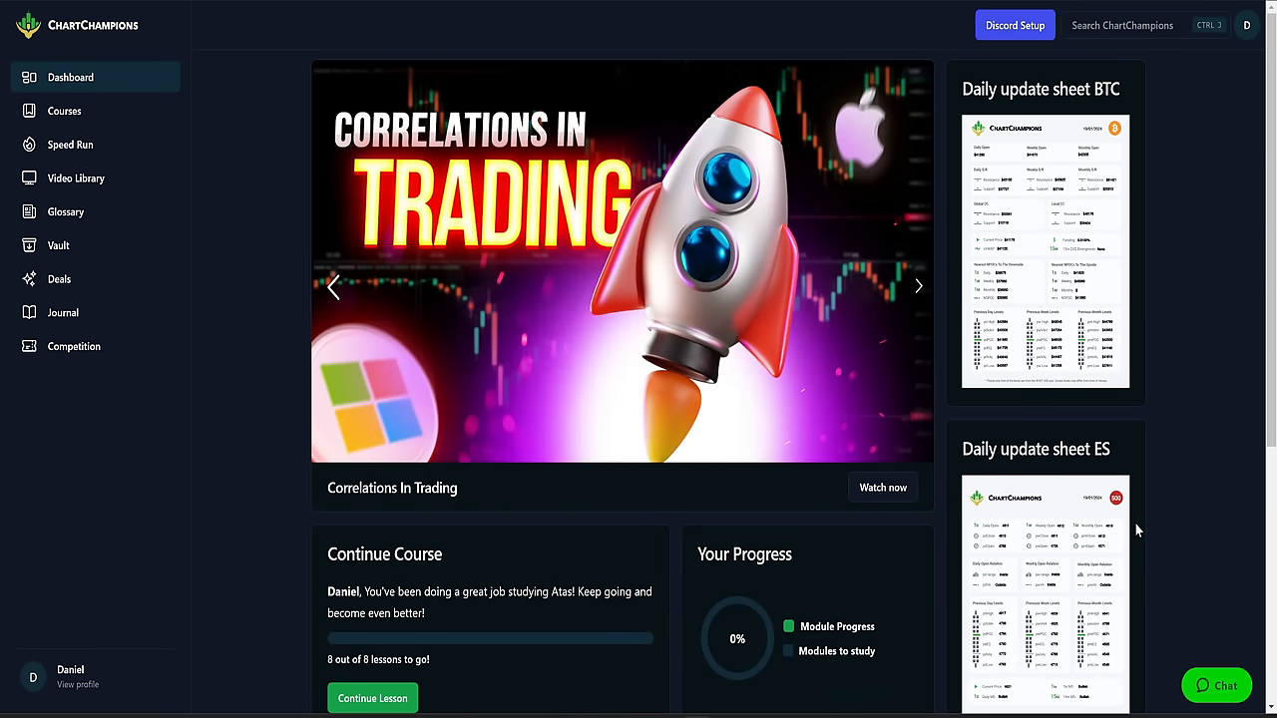
{"action": "left_click", "coordinate": [917, 287]}
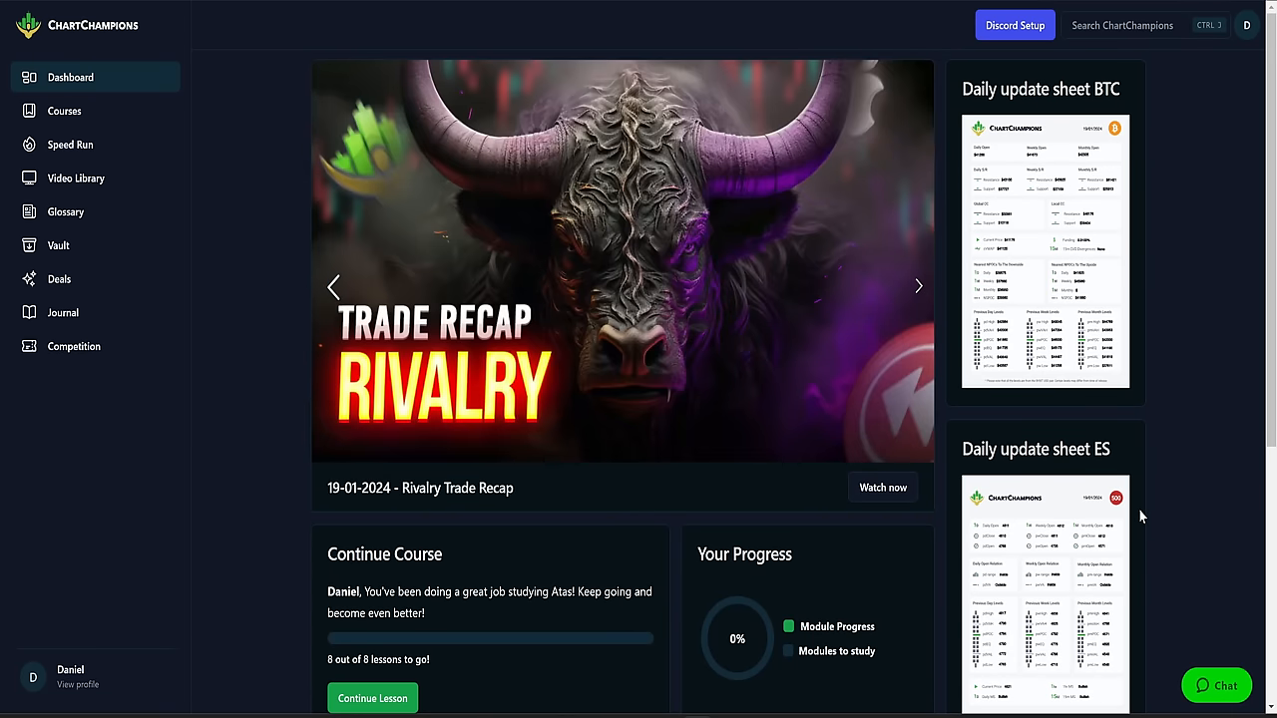